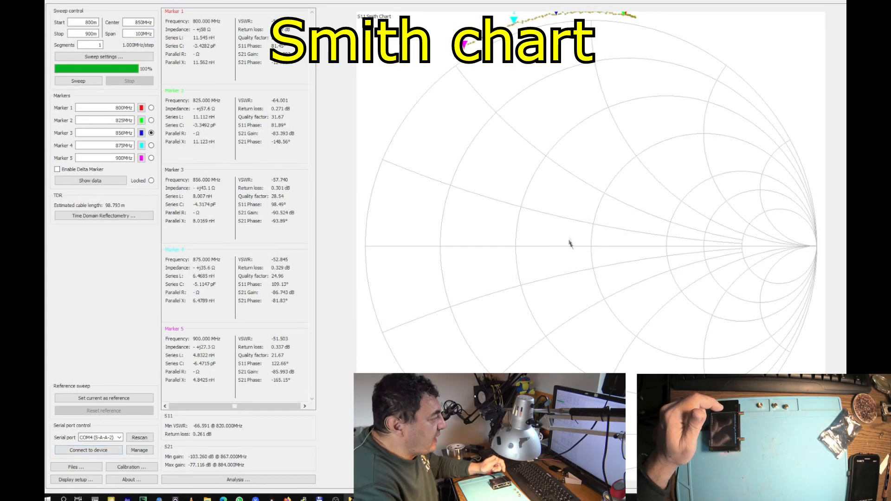
mouse_move(613, 267)
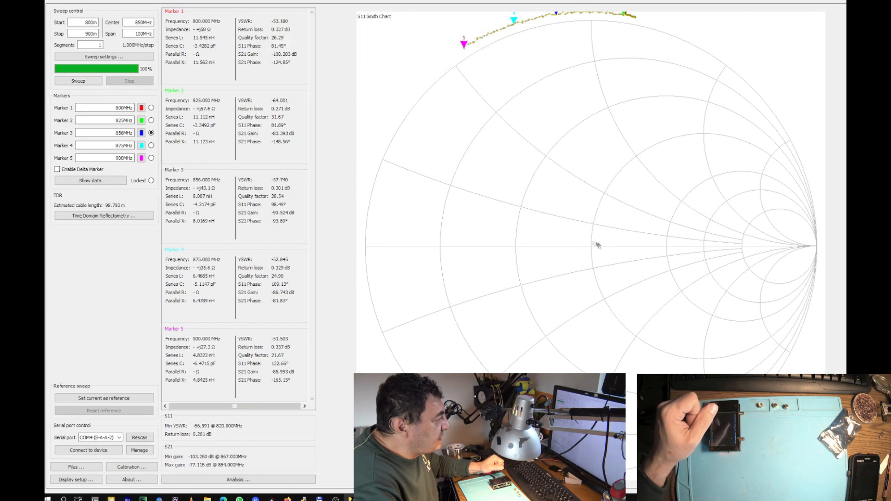
mouse_move(597, 251)
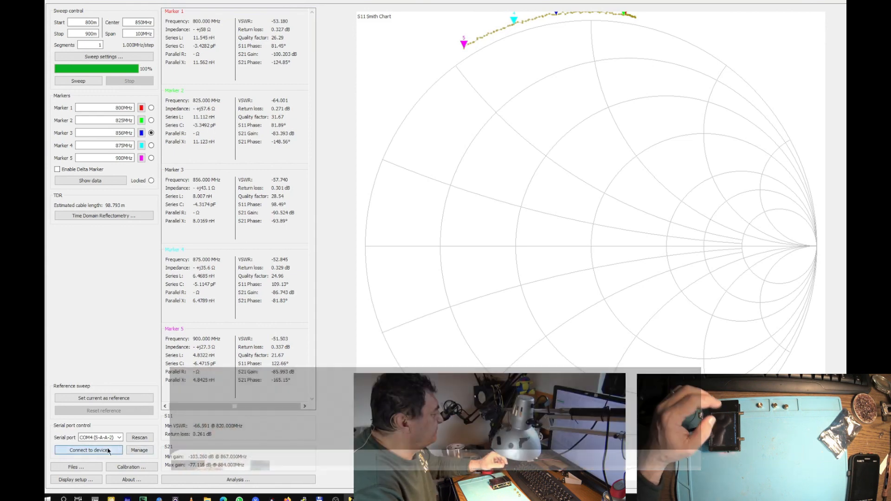
Connect to the NanoVNA and review the loaded test2cable.cal calibration without loading a new file
left_click(88, 450)
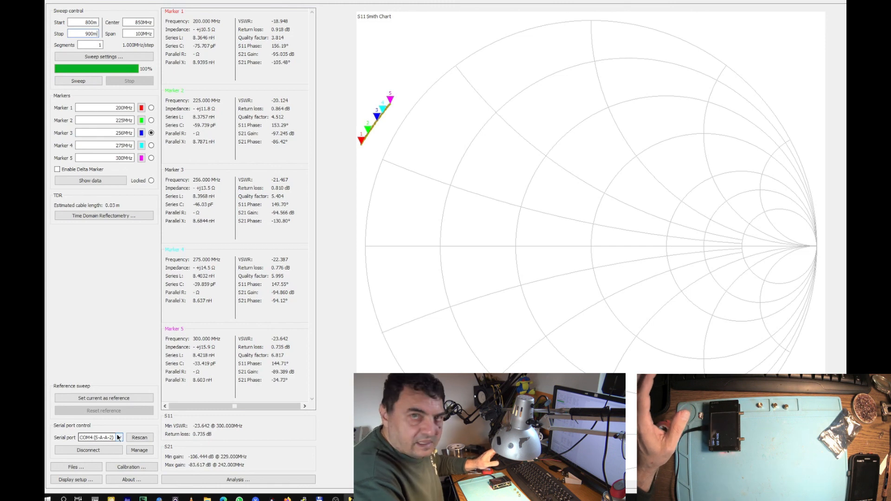
left_click(131, 466)
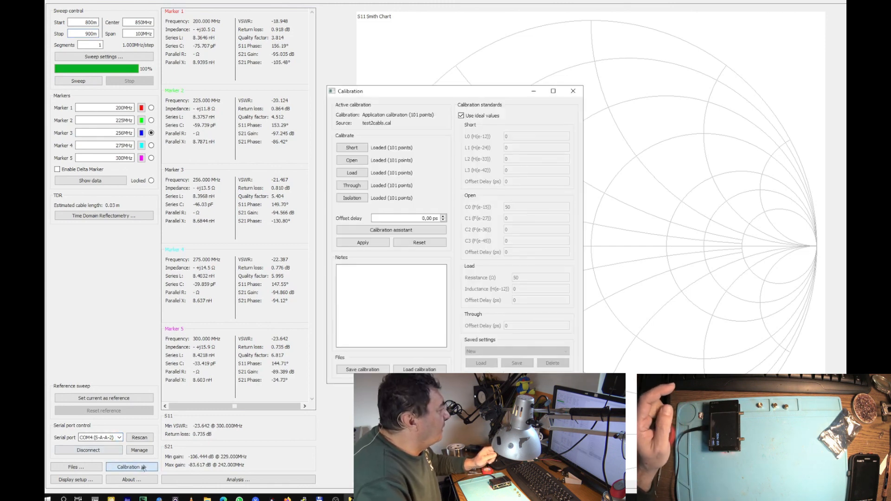
left_click(419, 369)
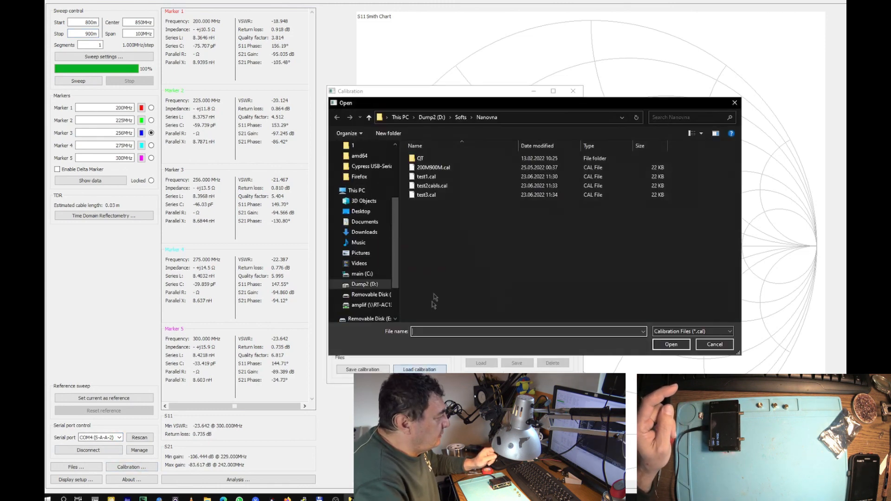
left_click(670, 345)
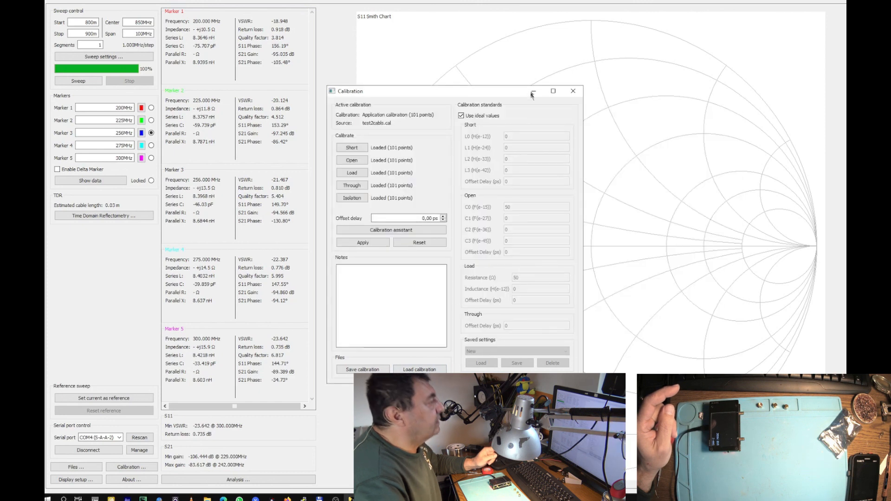
left_click(573, 91)
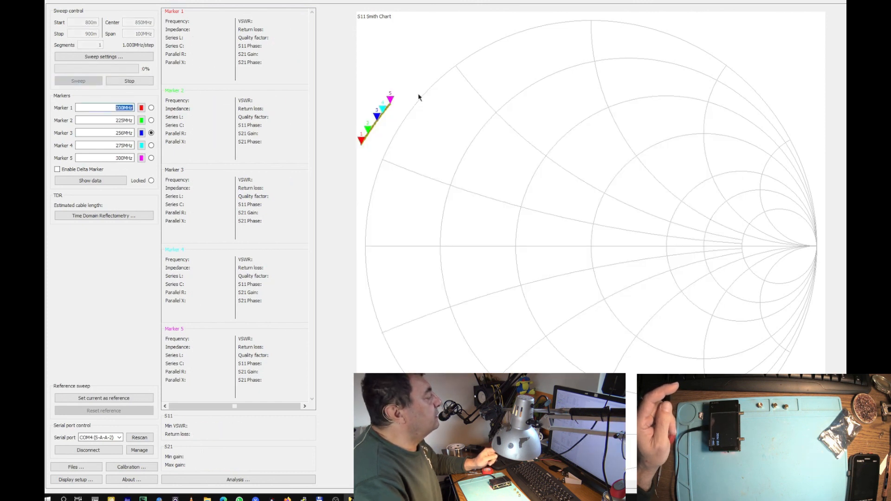
Run an 800–900 MHz sweep so the open-port trace follows the Smith chart's outer edge
left_click(78, 80)
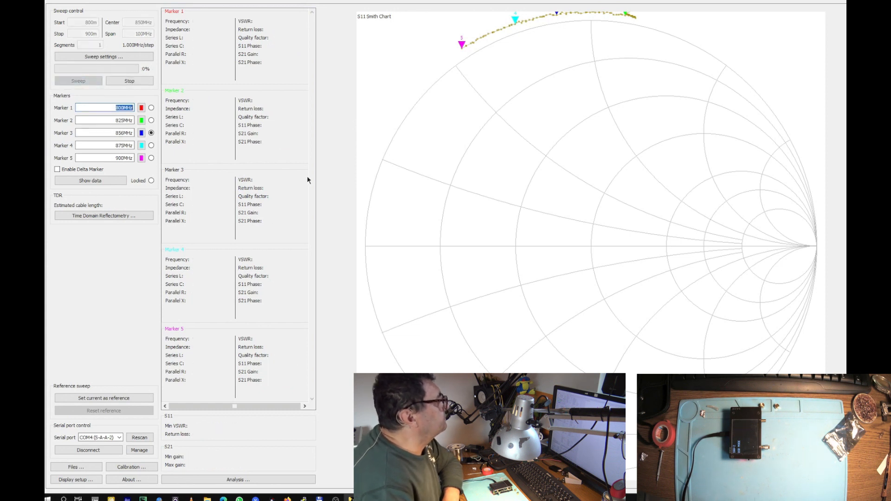
Sweep 800–900 MHz with the resistor load attached, reading about 58.8−j1.99 Ω, VSWR 1.181 at 856 MHz
left_click(78, 80)
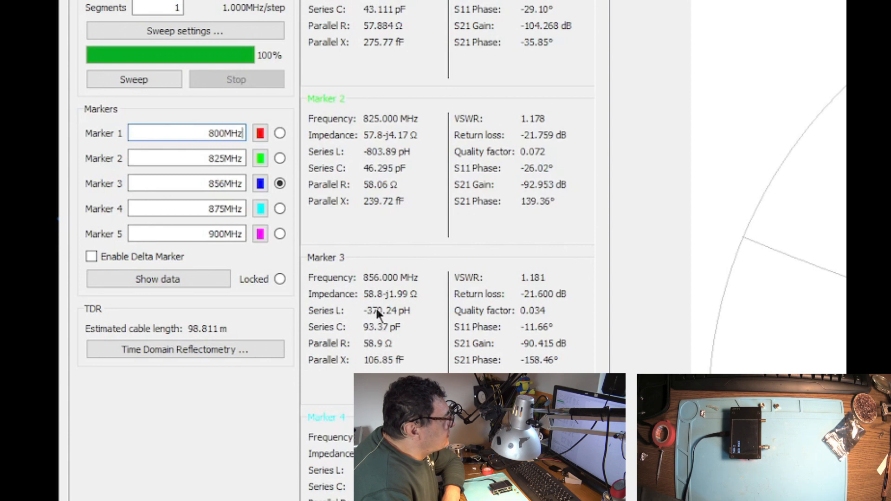
mouse_move(412, 322)
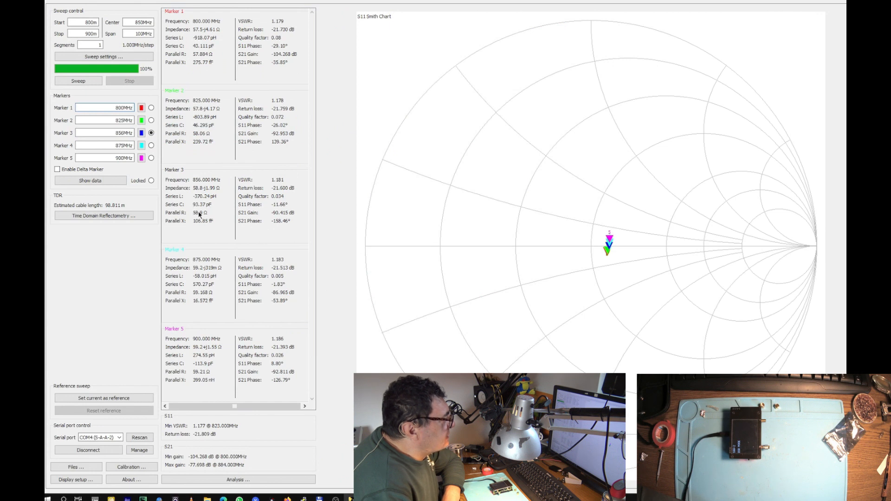
mouse_move(209, 210)
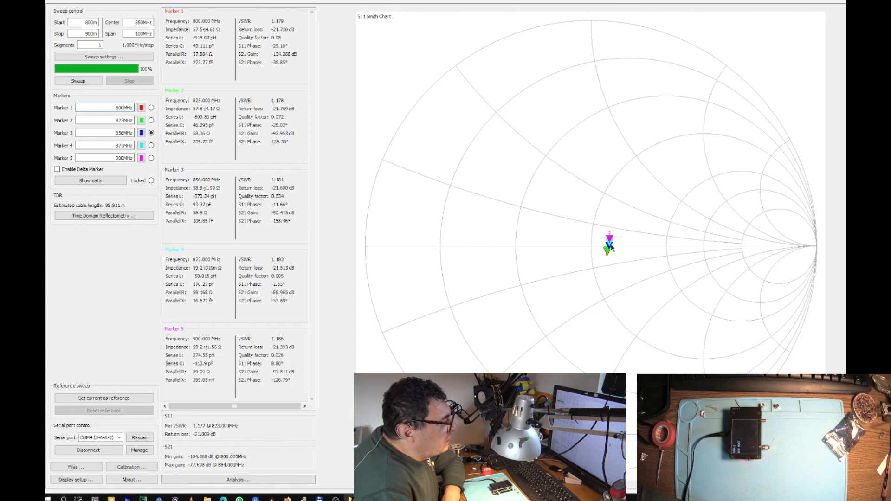
mouse_move(594, 216)
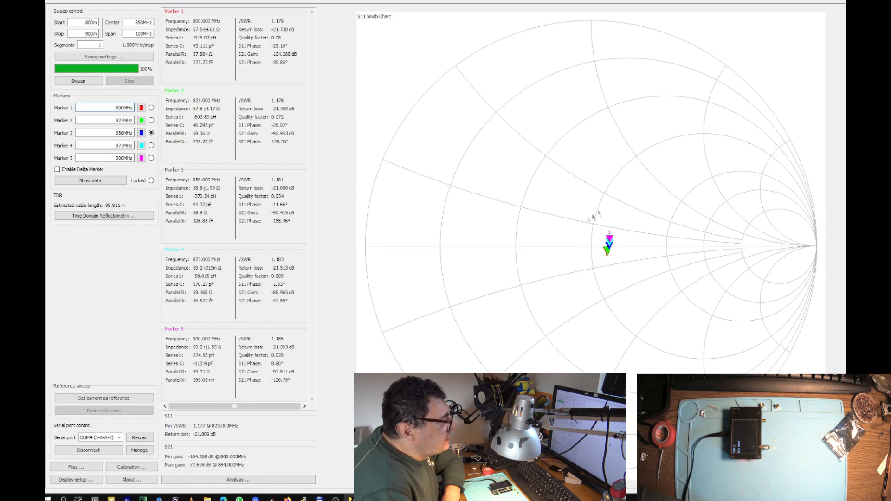
mouse_move(618, 253)
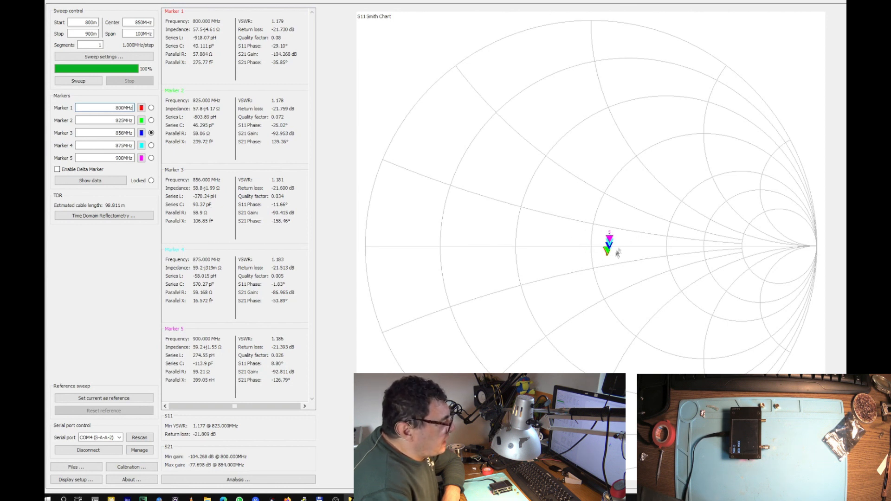
mouse_move(380, 248)
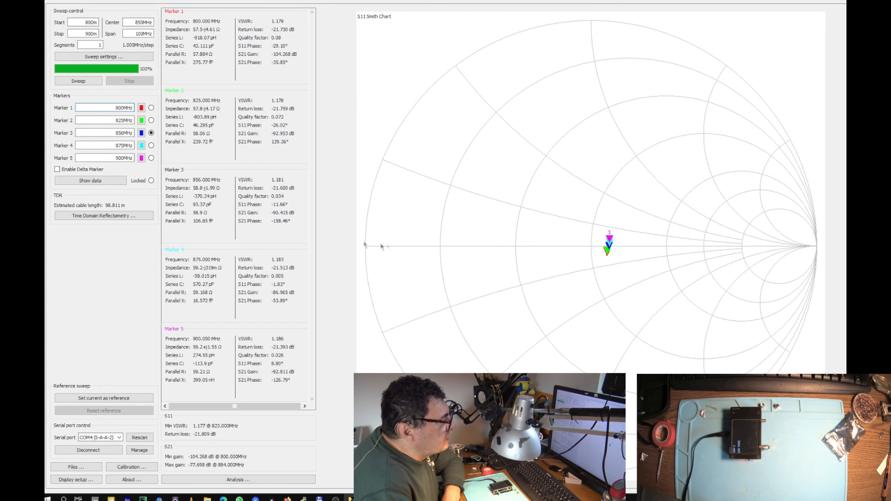
mouse_move(593, 249)
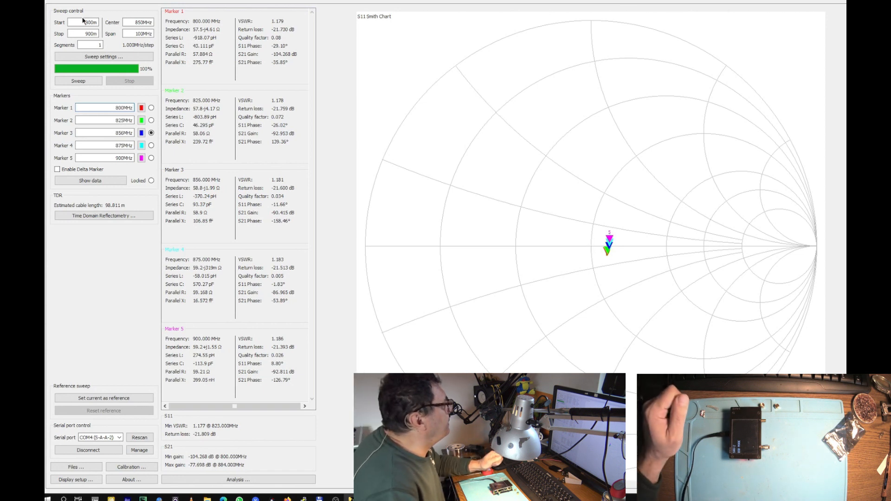
Set the sweep range to 200–300 MHz and measure the load, about 57.6−j6.62 Ω at 250 MHz
triple_click(84, 22)
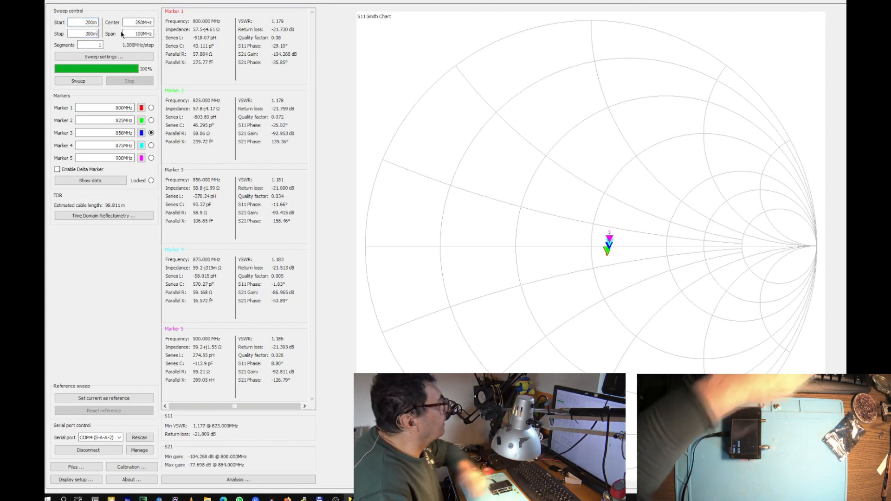
left_click(78, 80)
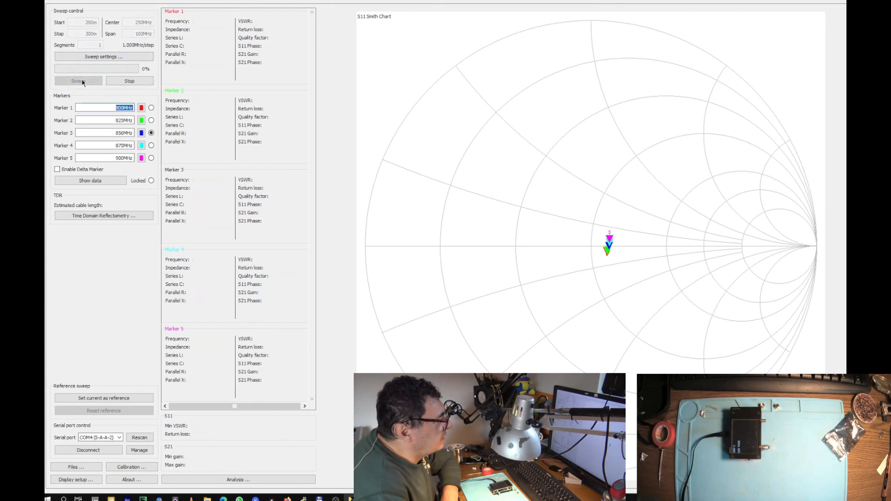
left_click(78, 81)
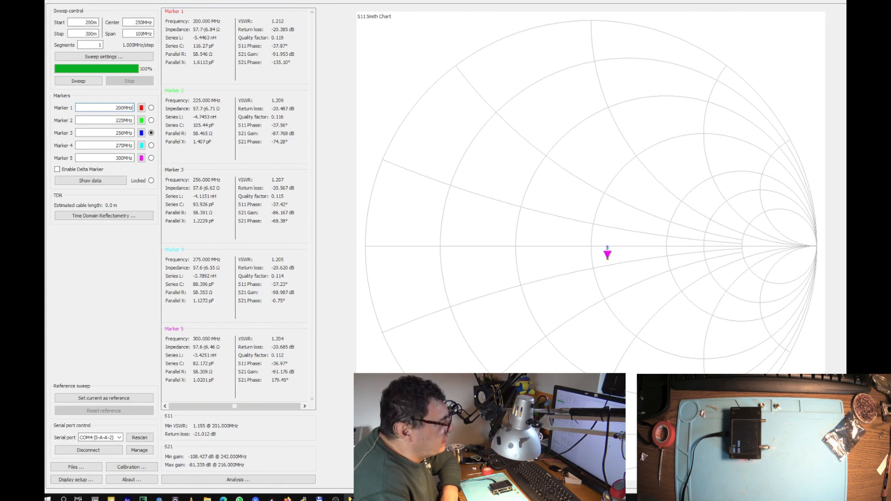
mouse_move(723, 106)
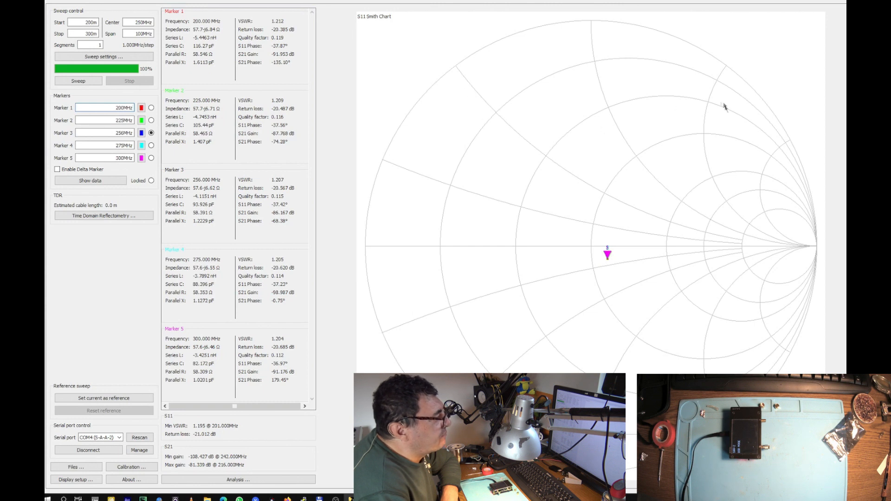
mouse_move(679, 132)
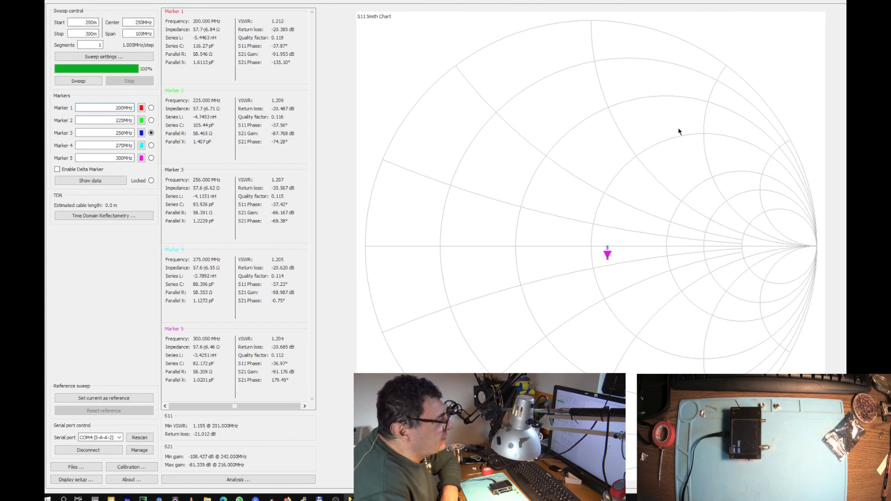
mouse_move(519, 150)
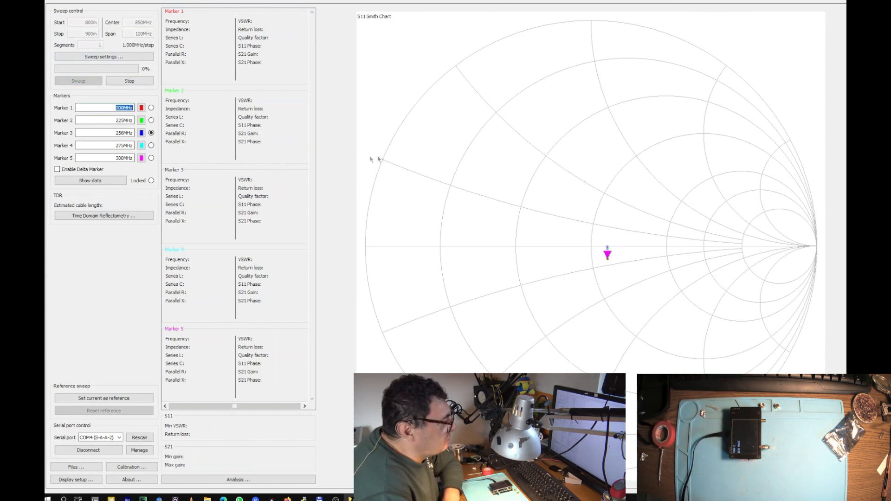
Sweep 800–900 MHz twice, the load now reading 24.7+j28.3 Ω, VSWR 2.815 at 800 MHz
left_click(78, 81)
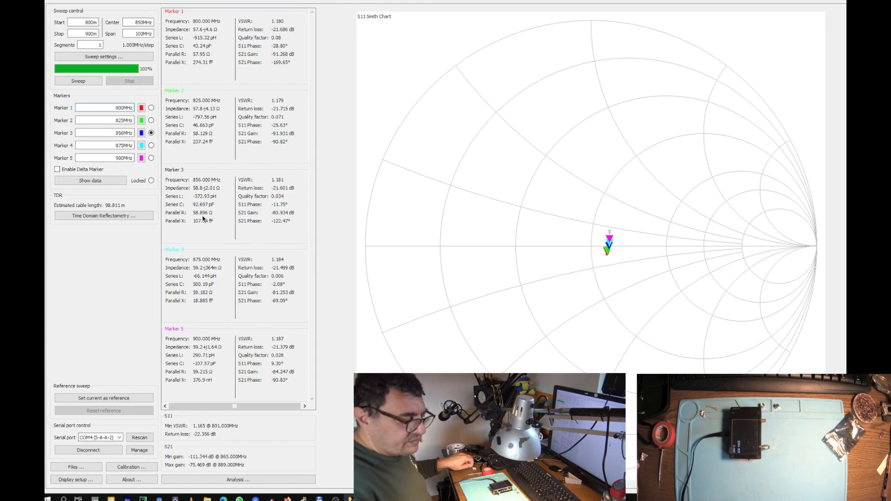
left_click(78, 80)
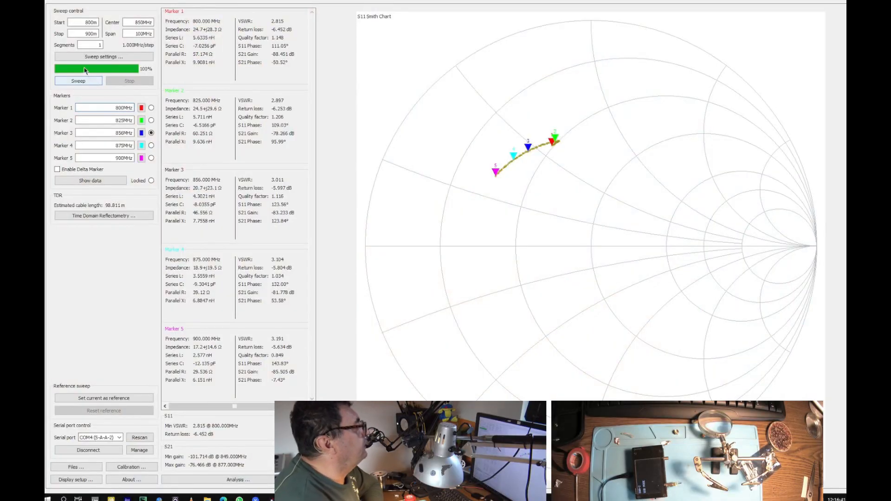
mouse_move(232, 248)
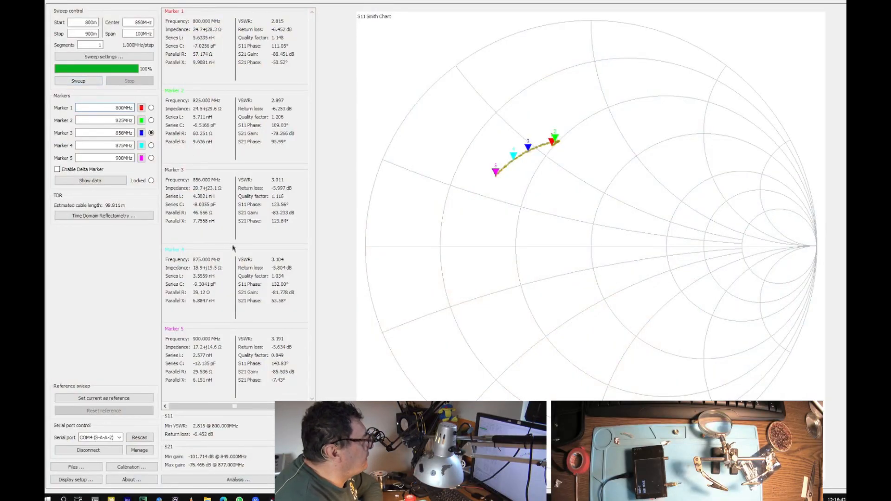
mouse_move(206, 213)
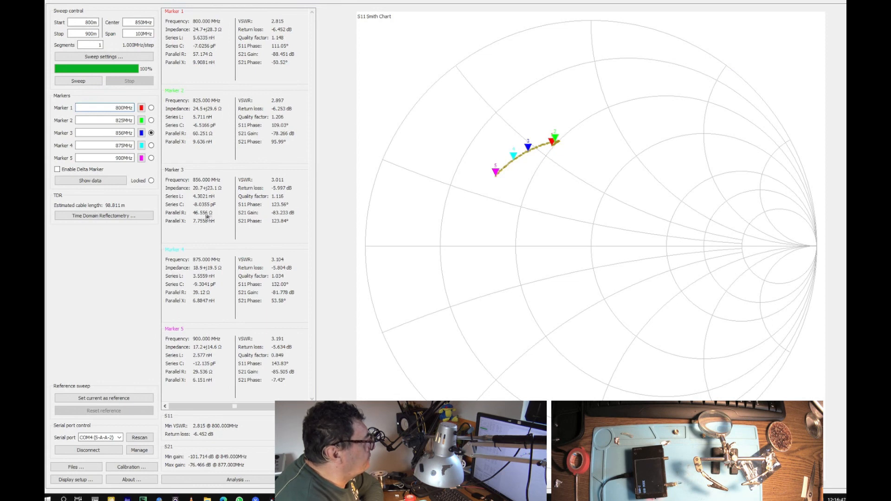
mouse_move(195, 230)
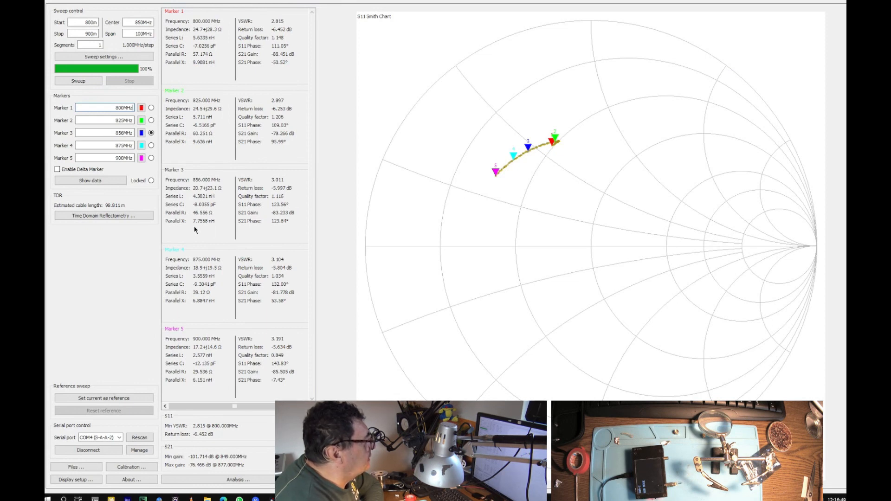
mouse_move(221, 209)
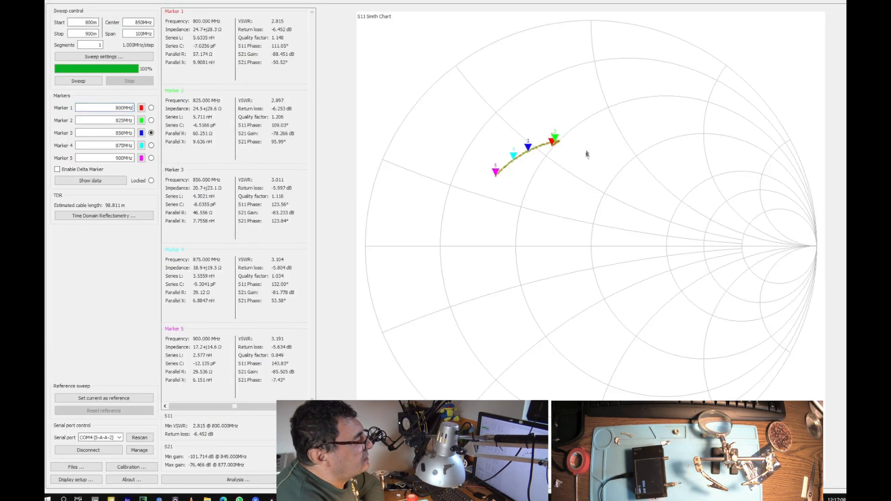
mouse_move(584, 169)
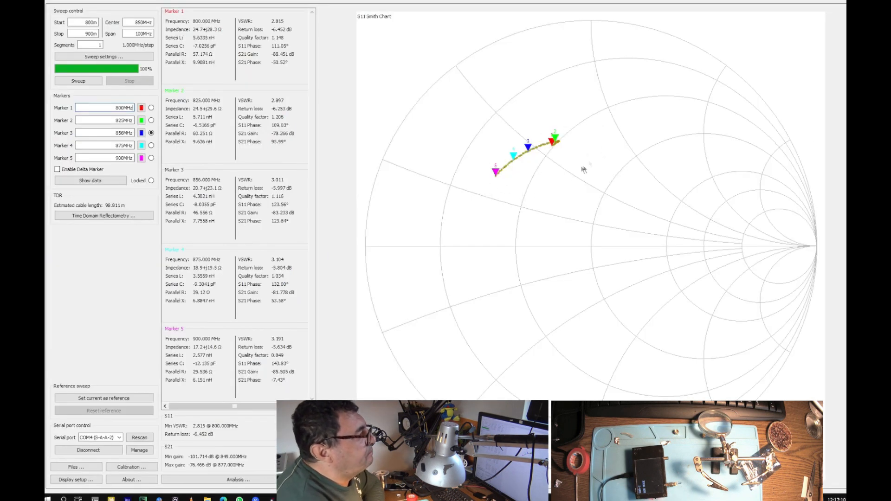
mouse_move(640, 273)
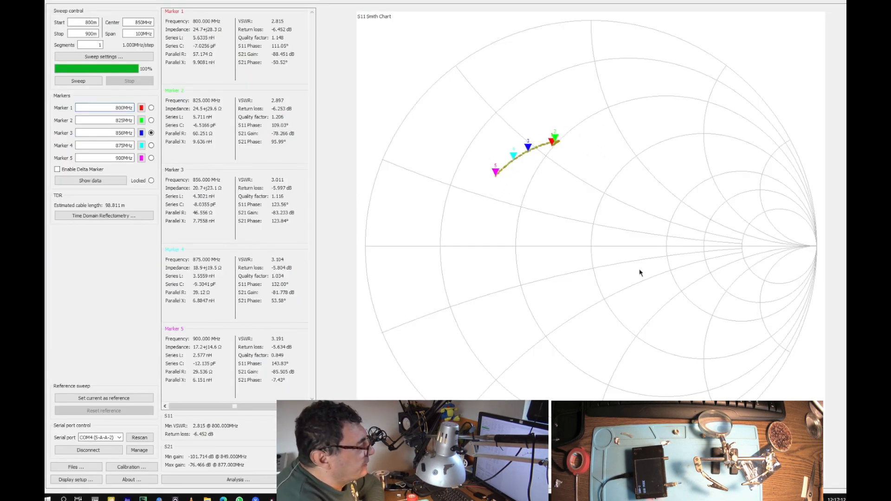
mouse_move(527, 145)
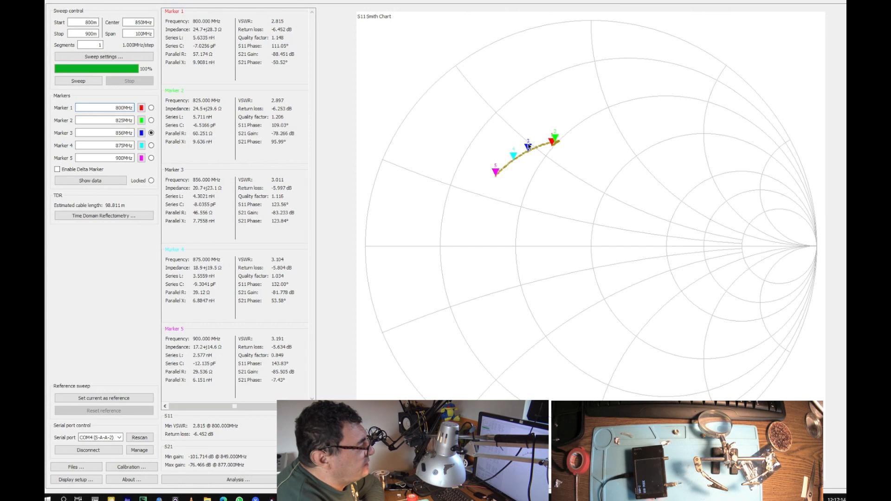
mouse_move(582, 240)
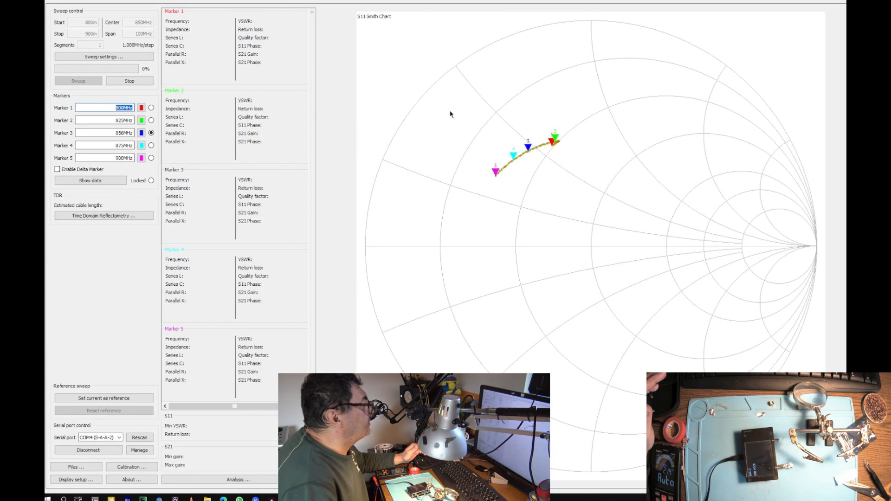
Sweep the adjusted load, reading 40.1+j14.8 Ω and VSWR 1.484 at 856 MHz
left_click(78, 81)
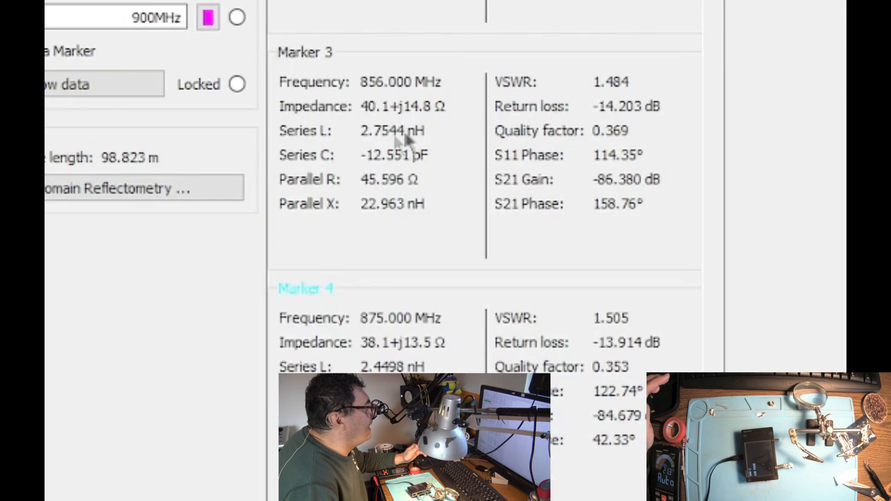
mouse_move(364, 179)
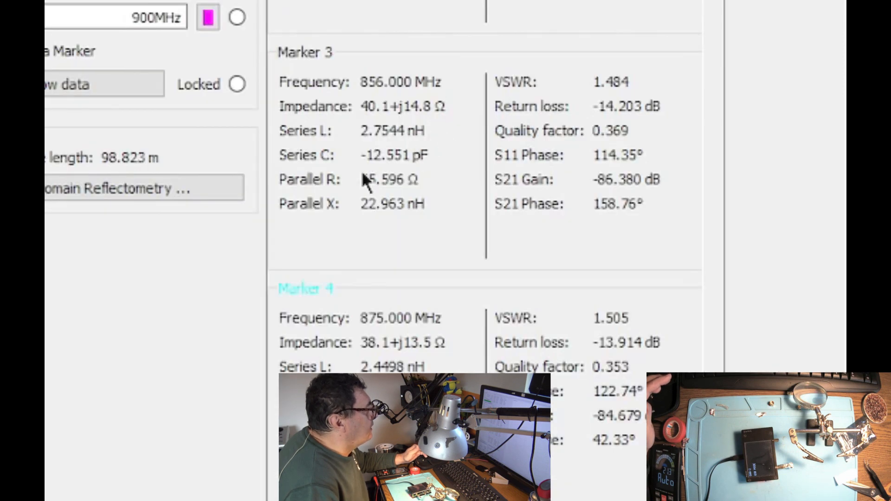
mouse_move(387, 190)
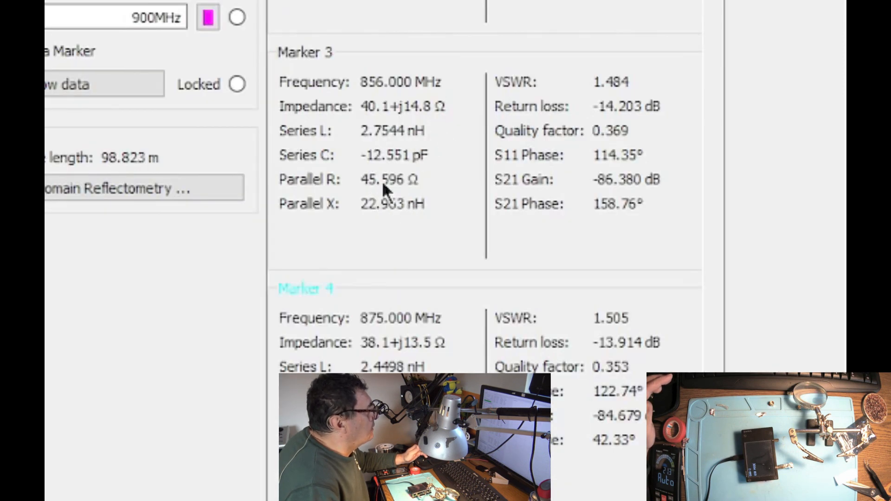
mouse_move(455, 193)
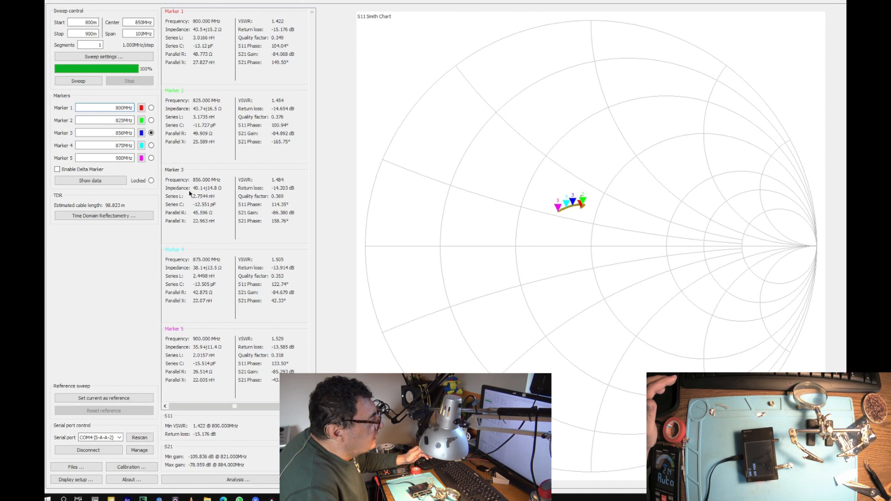
mouse_move(216, 199)
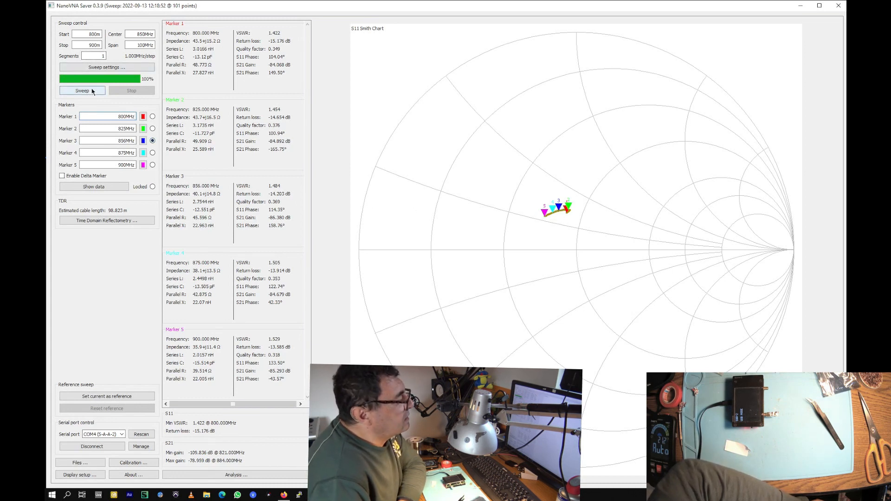
Re-sweep 800–900 MHz, the load now arcing high with 16.8+j64.5 Ω, VSWR 8.101 at 856 MHz
left_click(81, 91)
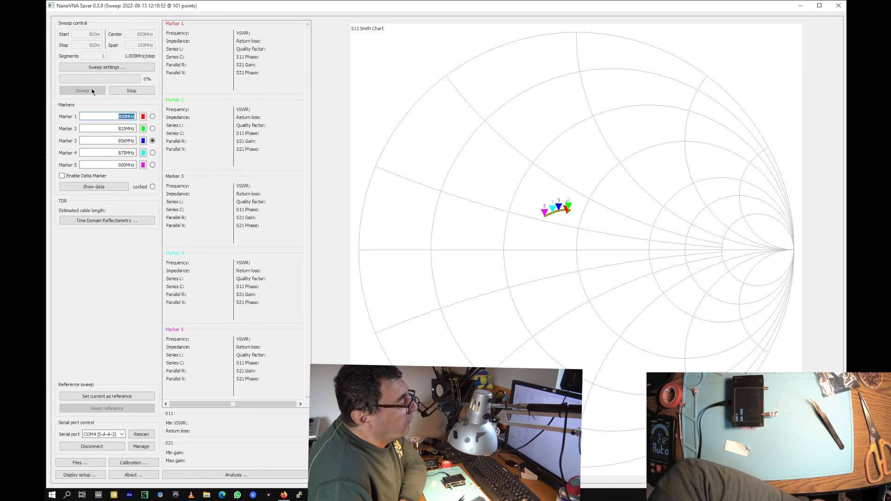
left_click(82, 91)
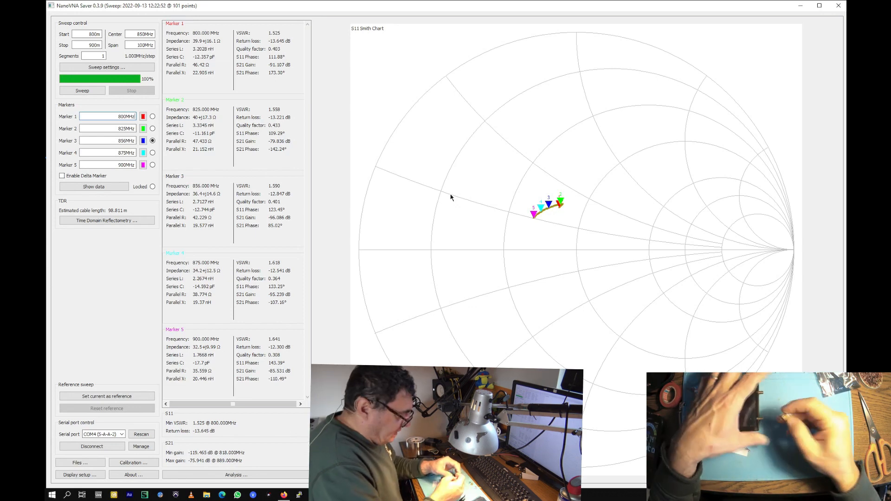
left_click(82, 91)
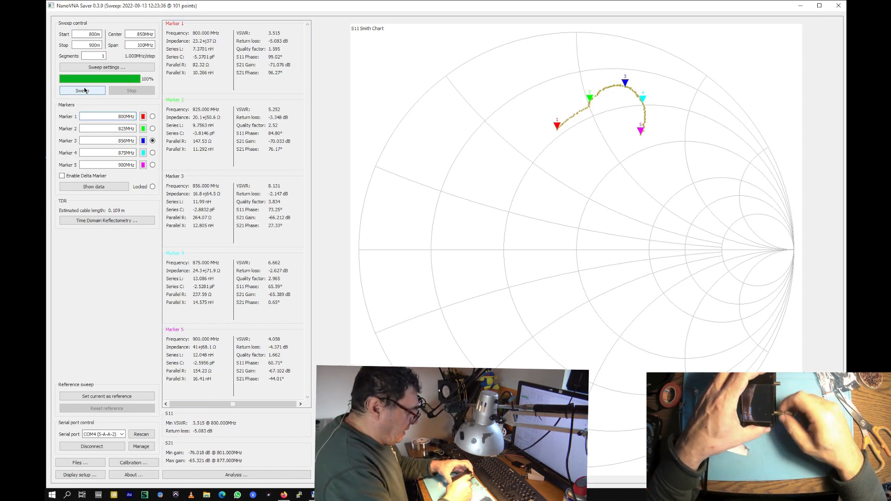
Sweep the readjusted load over 800–900 MHz, back near centre at 46.9+j15.7 Ω, VSWR 1.336
left_click(82, 90)
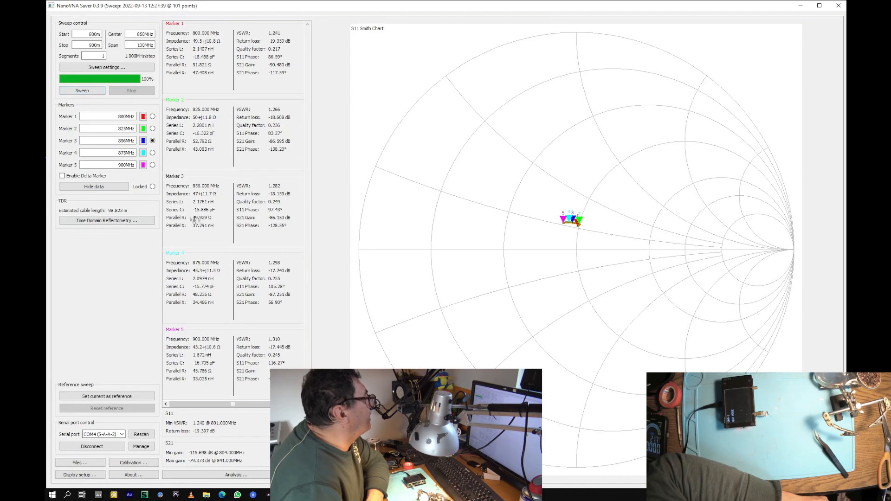
mouse_move(458, 246)
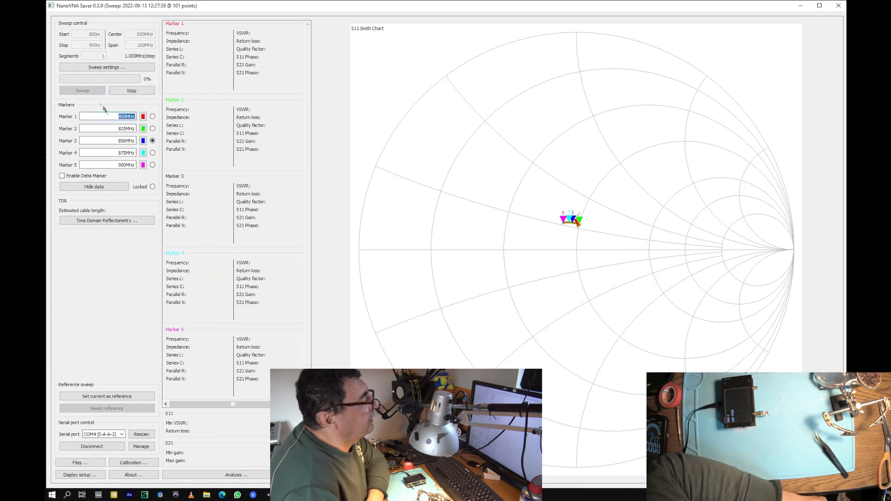
left_click(82, 89)
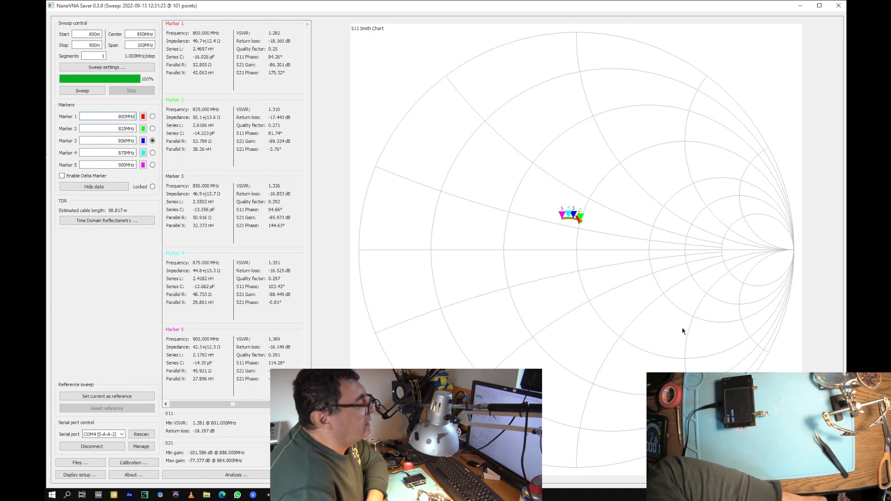
mouse_move(426, 249)
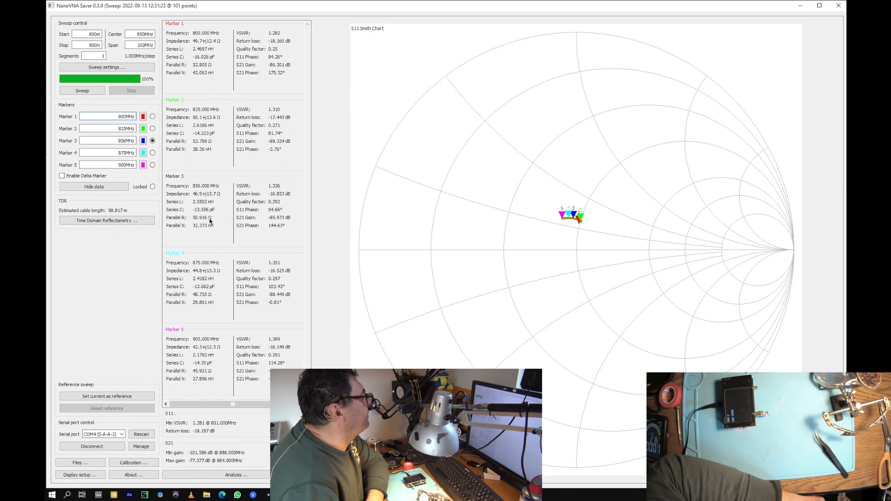
mouse_move(324, 235)
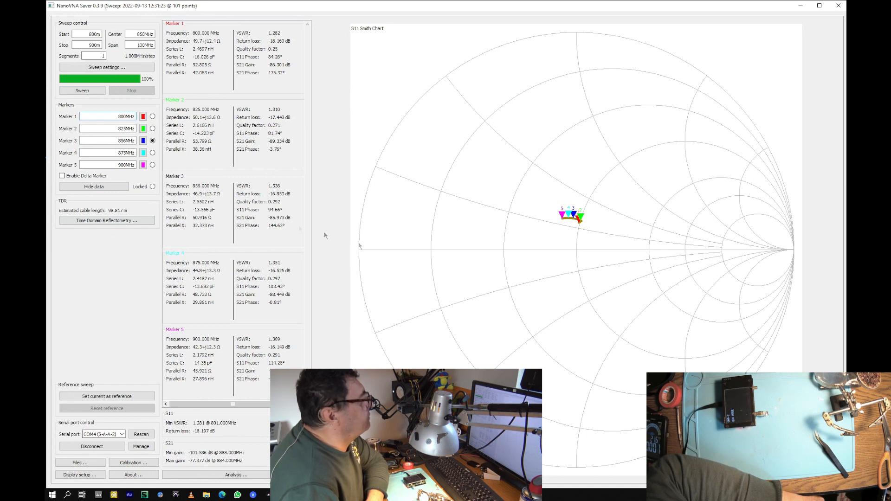
mouse_move(535, 242)
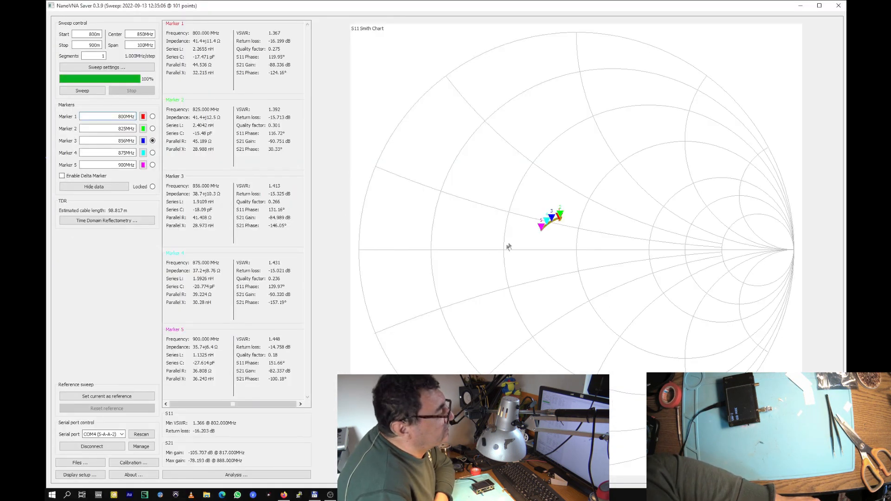
Sweep the load from 200–300 MHz, about 40.7+j1.22 Ω at 250 MHz, and make Marker 3 active
left_click(82, 90)
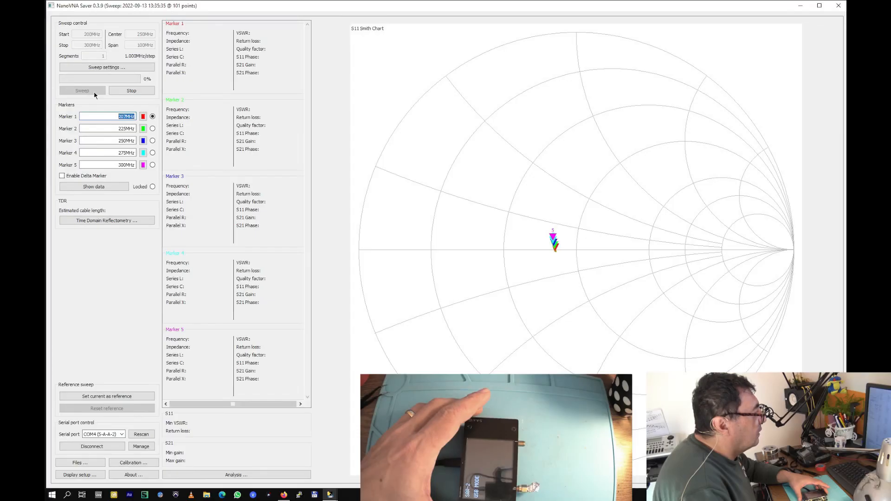
left_click(81, 90)
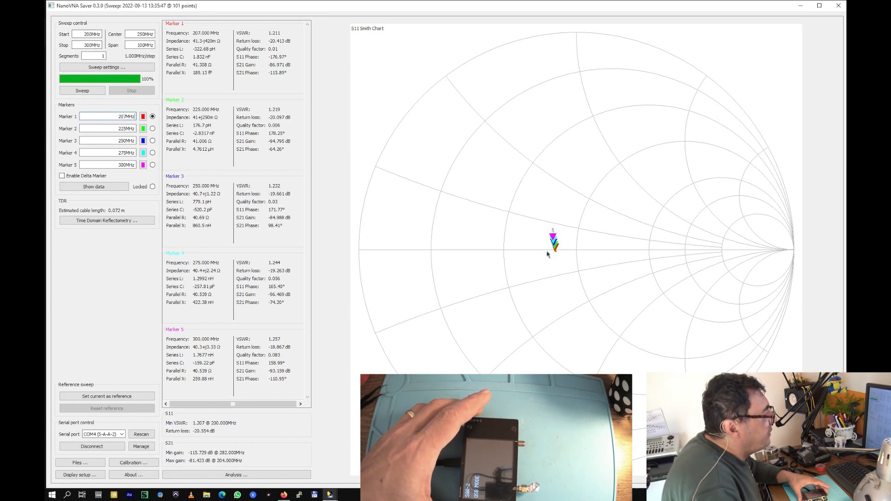
left_click(152, 140)
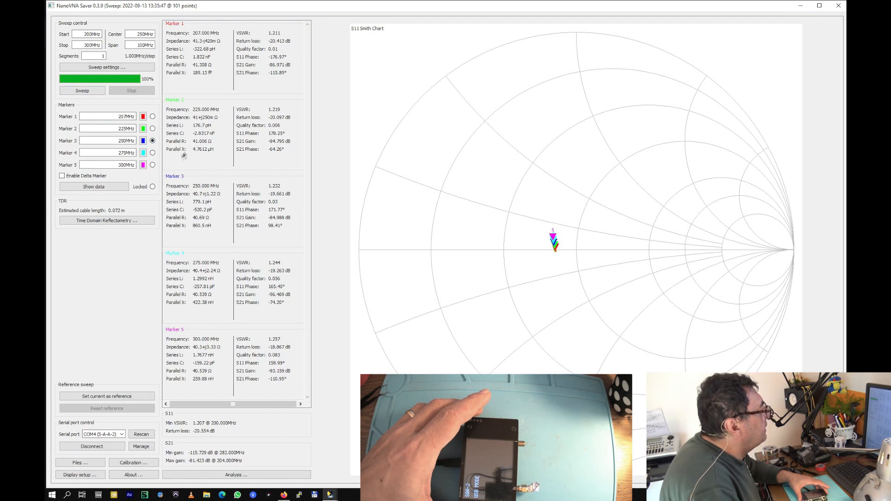
mouse_move(203, 218)
type("800")
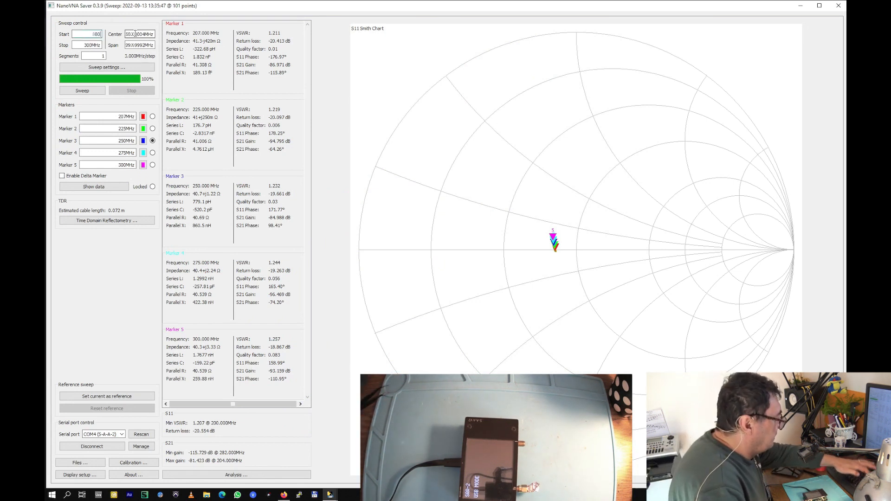
Set the range back to 800–900 MHz and sweep, reading 68.4+j20.5 Ω, VSWR 1.595 at 850 MHz
triple_click(89, 45)
type("900m")
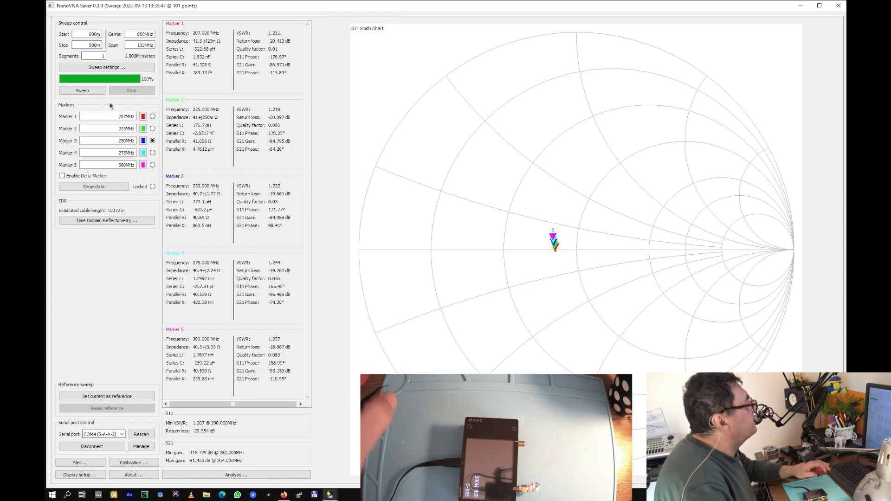
left_click(81, 91)
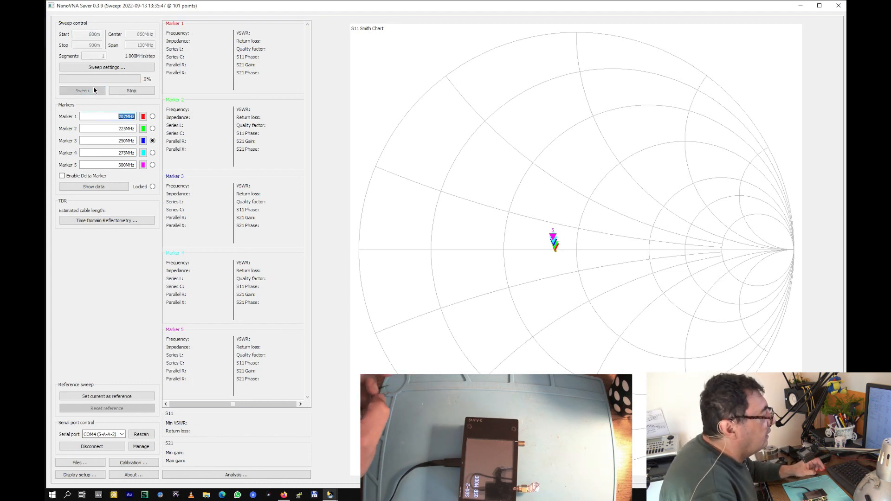
left_click(82, 91)
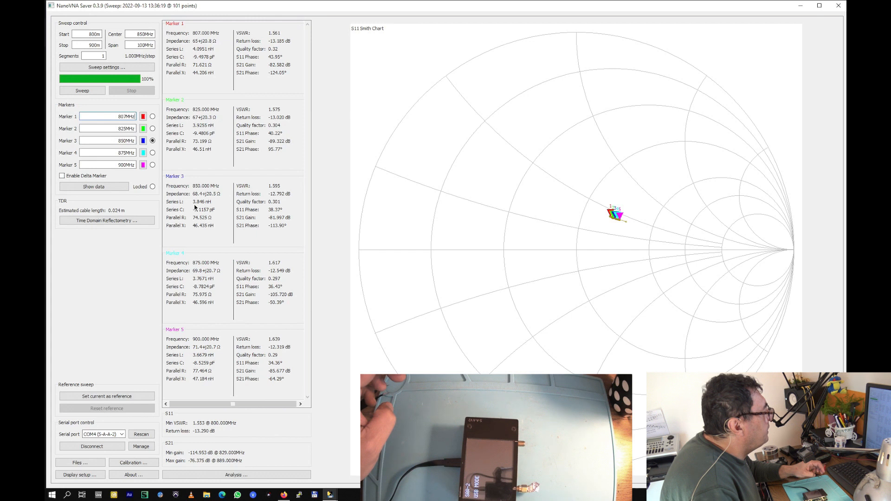
mouse_move(199, 207)
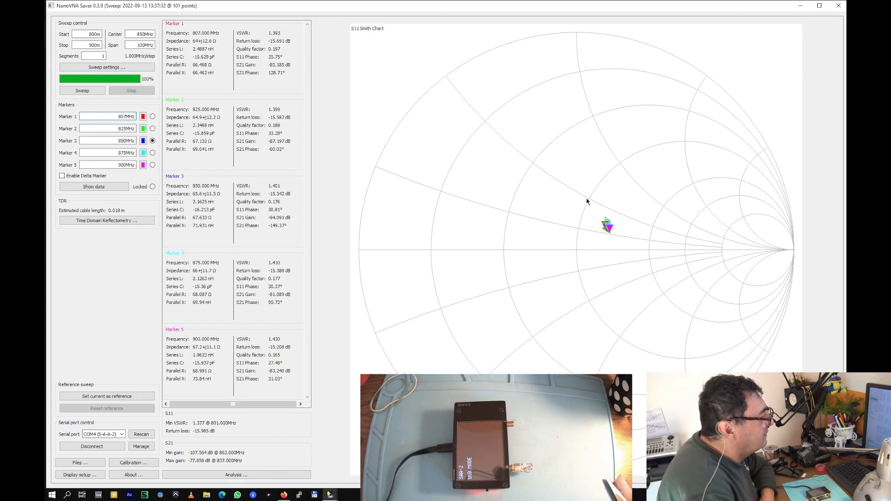
mouse_move(613, 235)
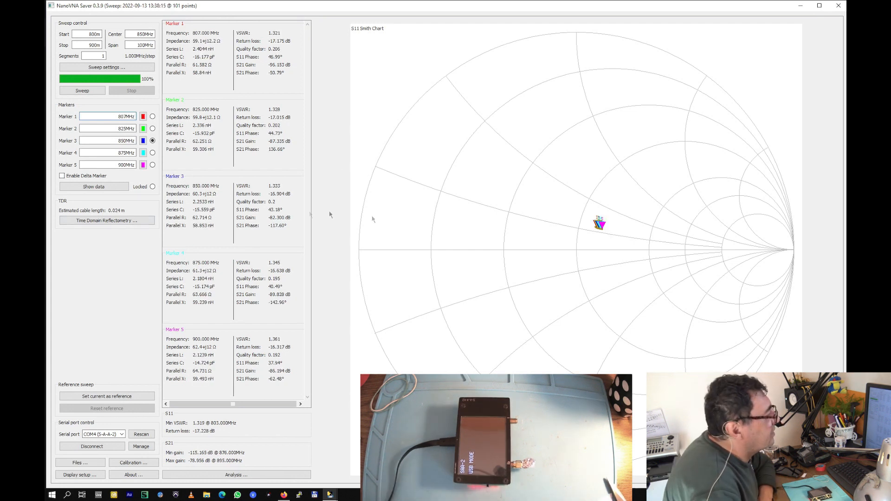
mouse_move(577, 236)
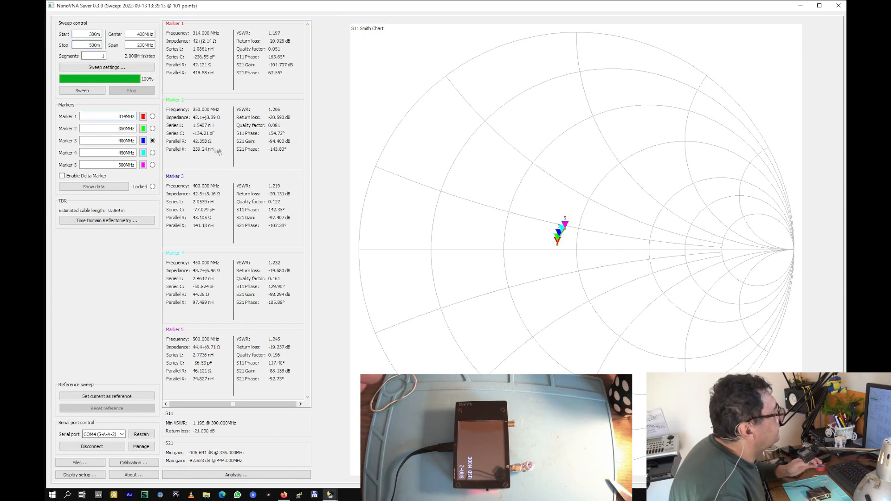
Run a sweep of the narrowed 850–875 MHz range with markers spread from 851.75 to 875 MHz
left_click(87, 34)
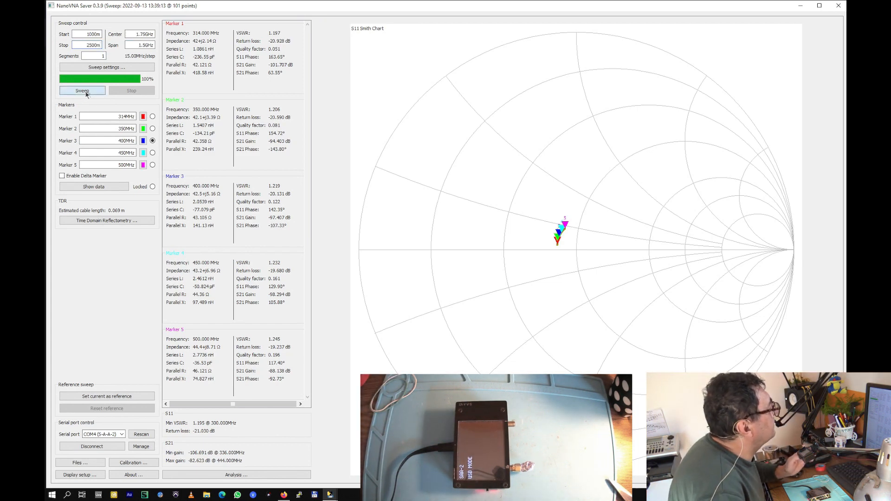
left_click(82, 90)
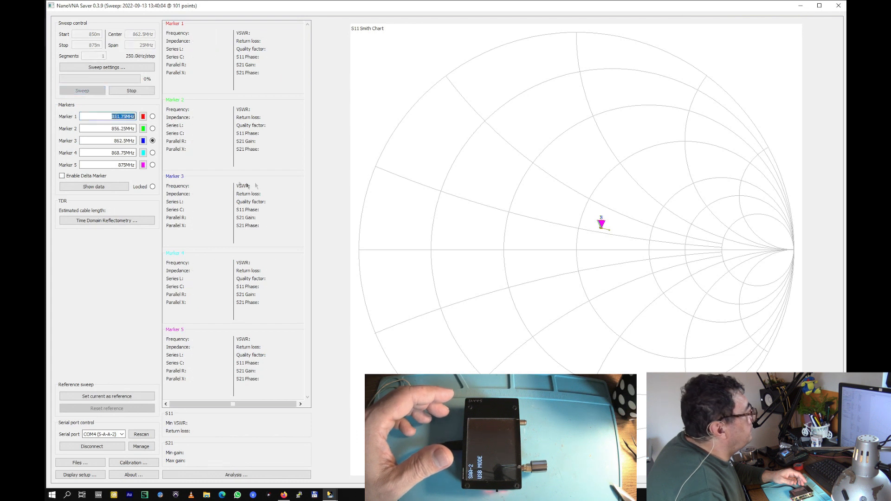
Re-sweep 850–875 MHz three times while adjusting the load, markers dropping from ~100 Ω toward 72 Ω
left_click(82, 91)
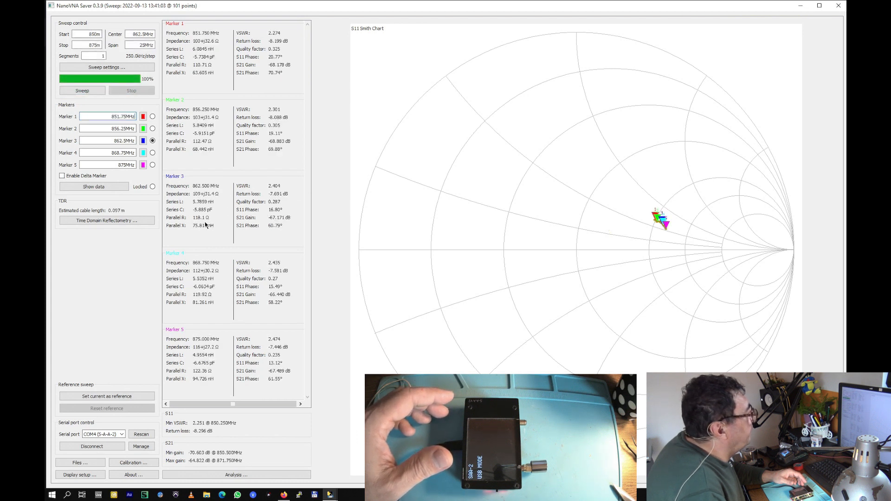
mouse_move(668, 221)
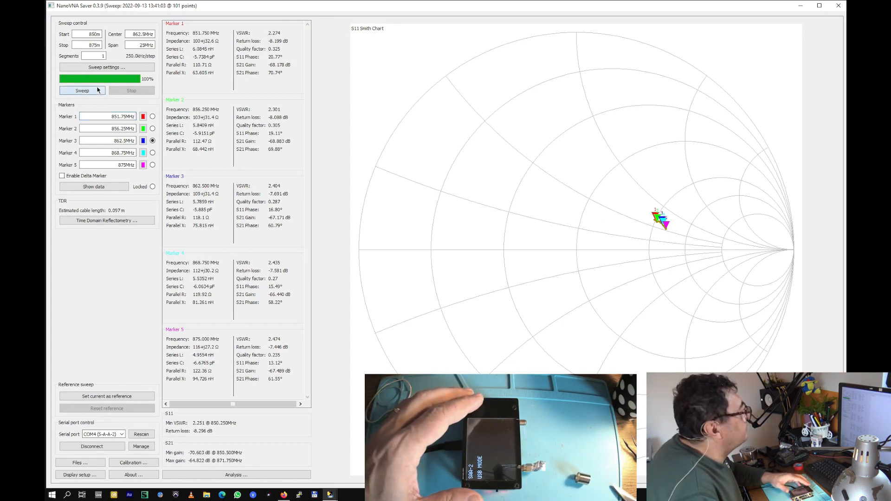
left_click(82, 91)
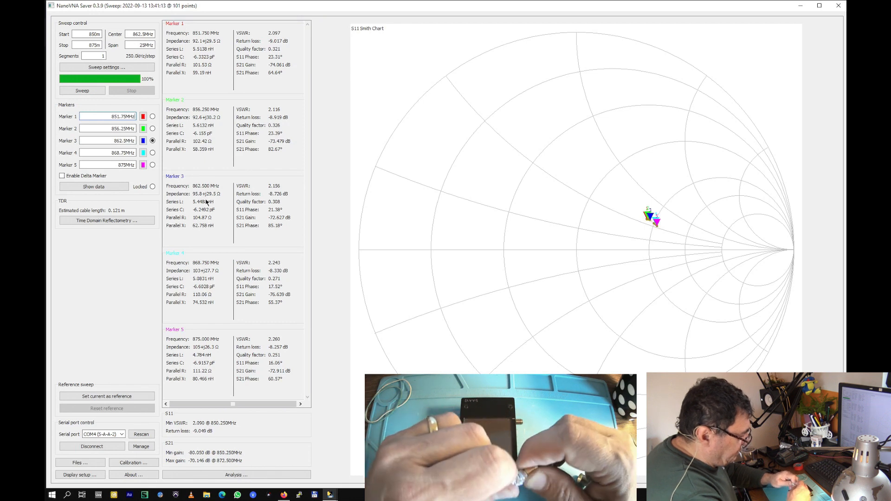
left_click(82, 90)
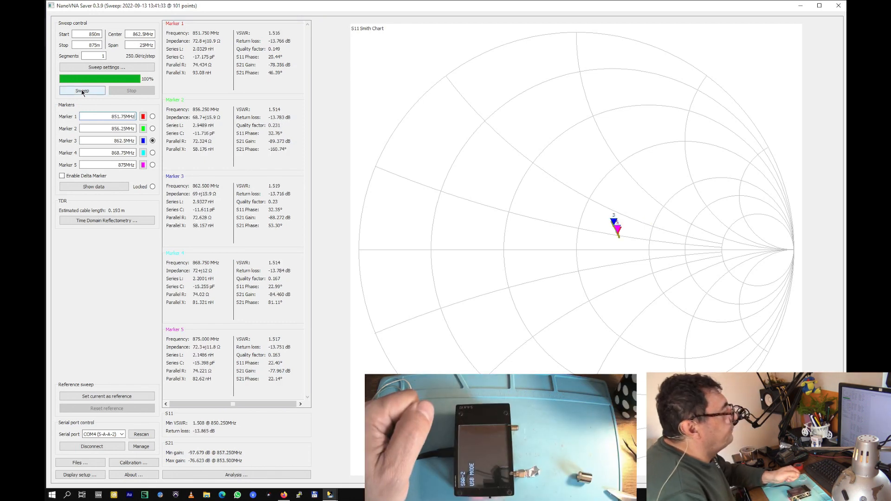